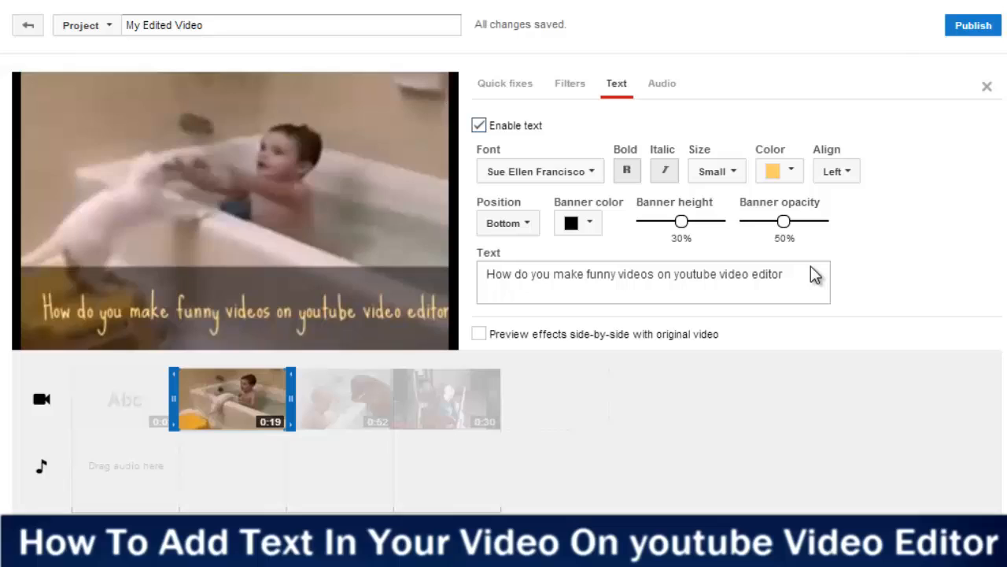
Close the caption's Text settings and show the title templates tab.
{"action": "left_click", "coordinate": [533, 86]}
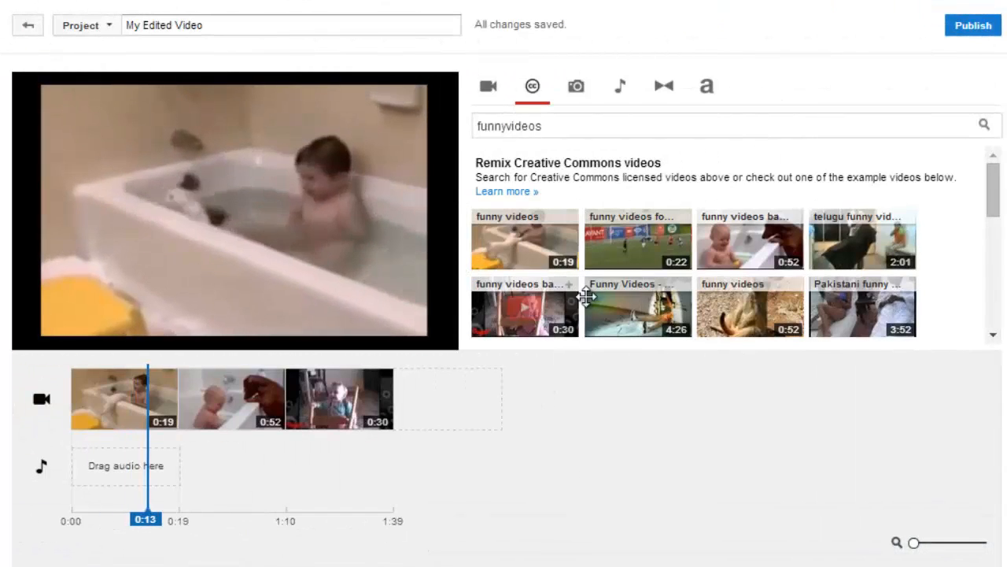
{"action": "left_click", "coordinate": [707, 87]}
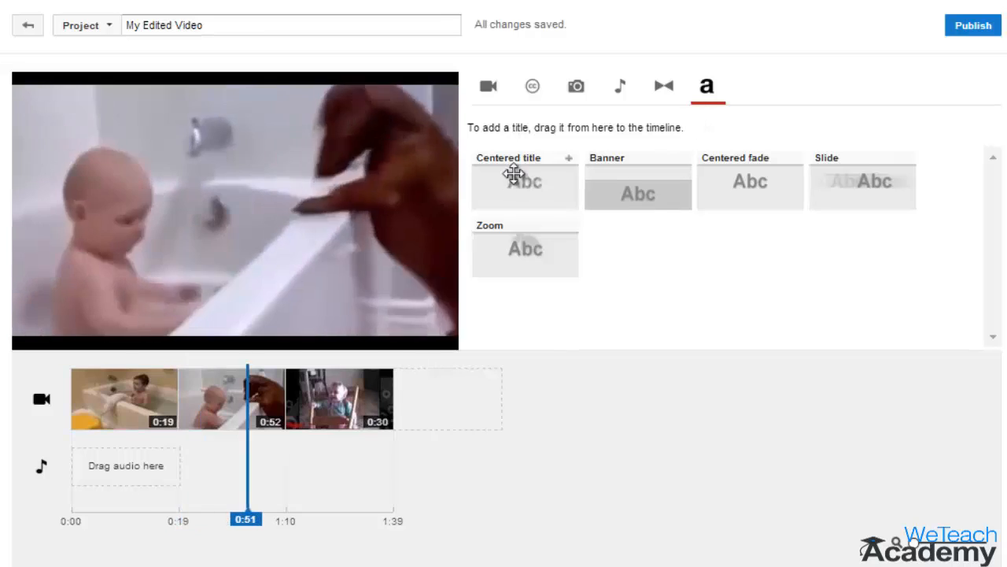
Drag a Centered title onto the start of the timeline and position the clip.
{"action": "left_click_drag", "start_coordinate": [524, 181], "coordinate": [125, 399]}
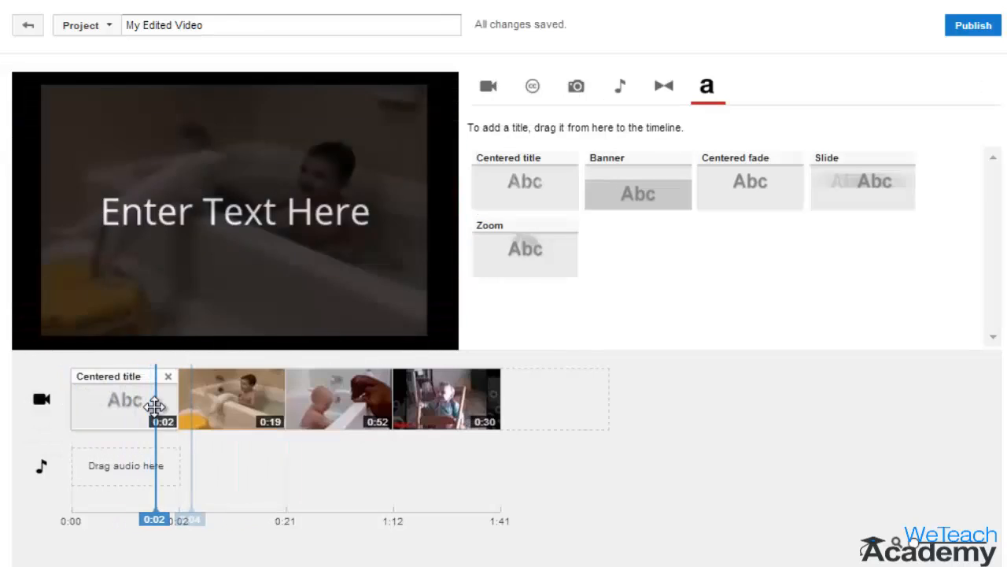
{"action": "left_click_drag", "start_coordinate": [638, 181], "coordinate": [275, 398]}
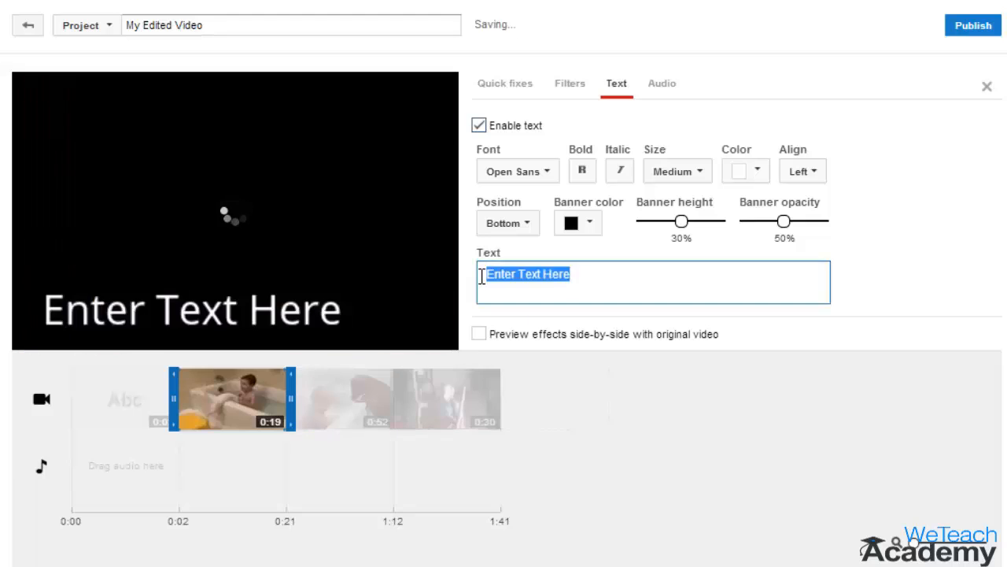
Caption 'How do you make funny videos on youtube video editor' in small, yellow Sue Ellen Francisco.
{"action": "type", "text": "How do you make funny videos on youtube video editor"}
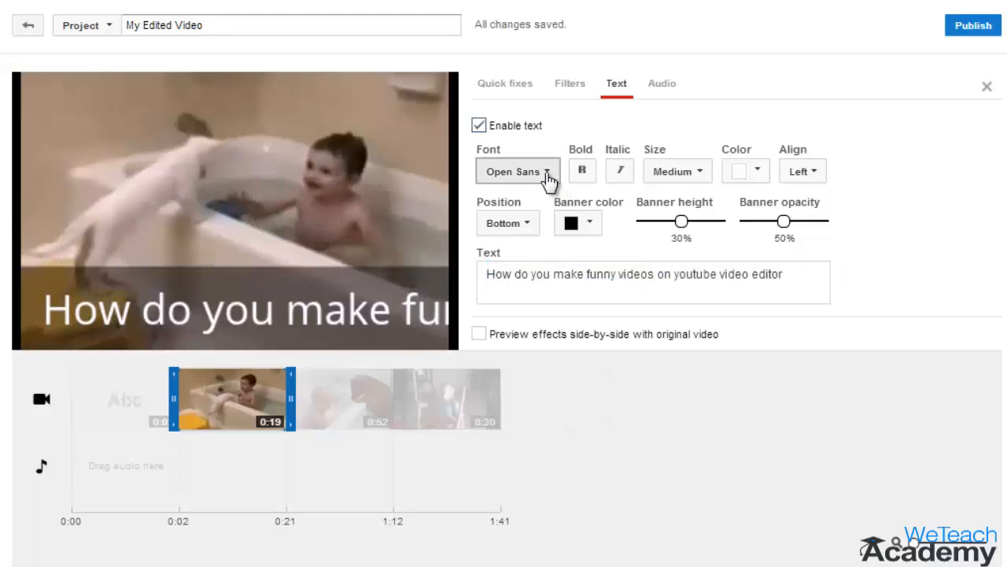
{"action": "left_click", "coordinate": [517, 171]}
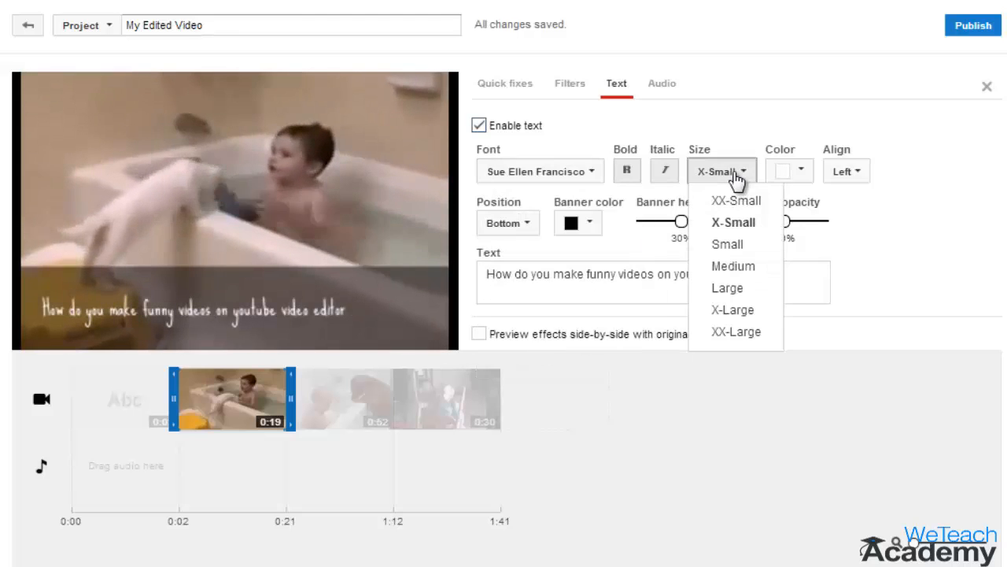
{"action": "left_click", "coordinate": [726, 244]}
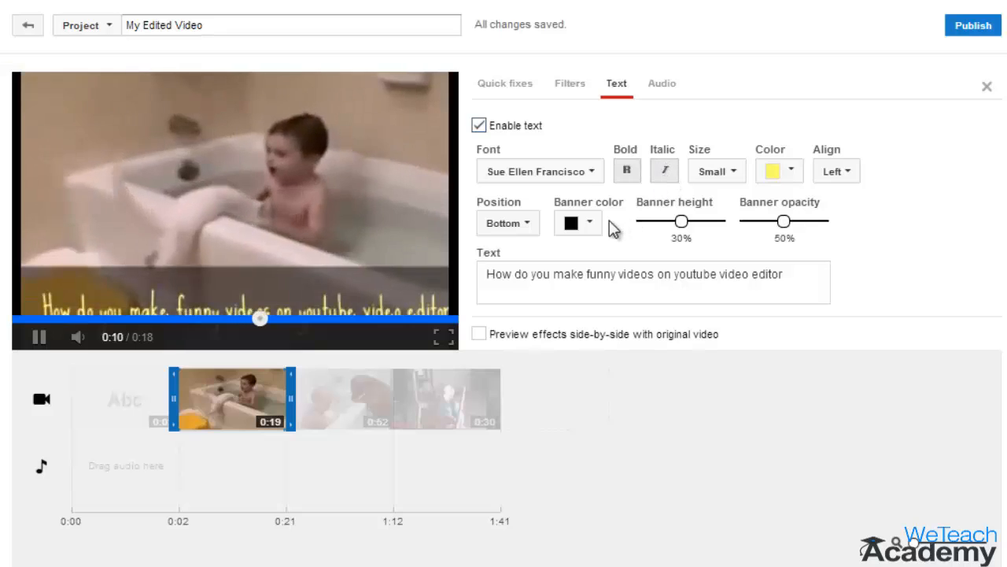
{"action": "left_click", "coordinate": [589, 223]}
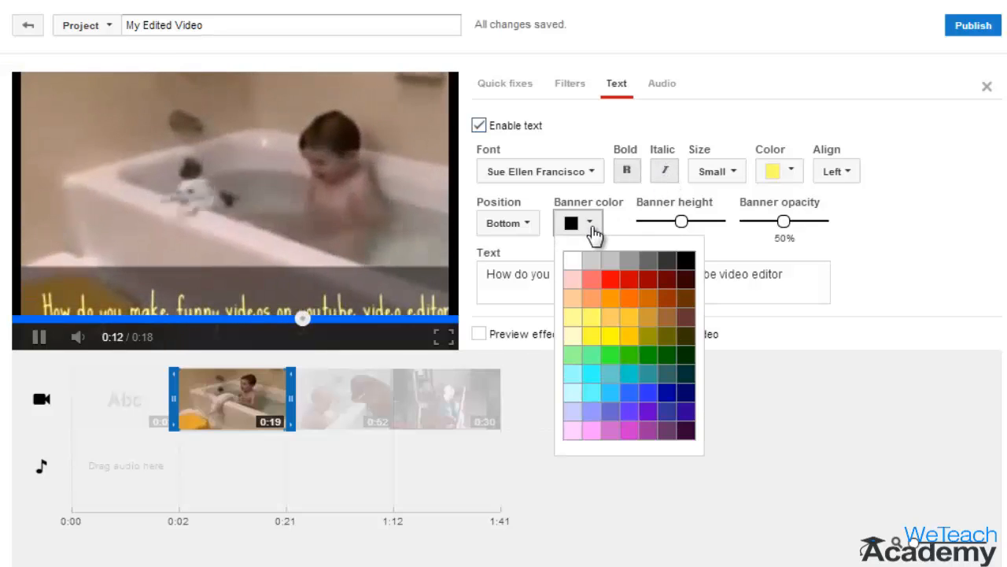